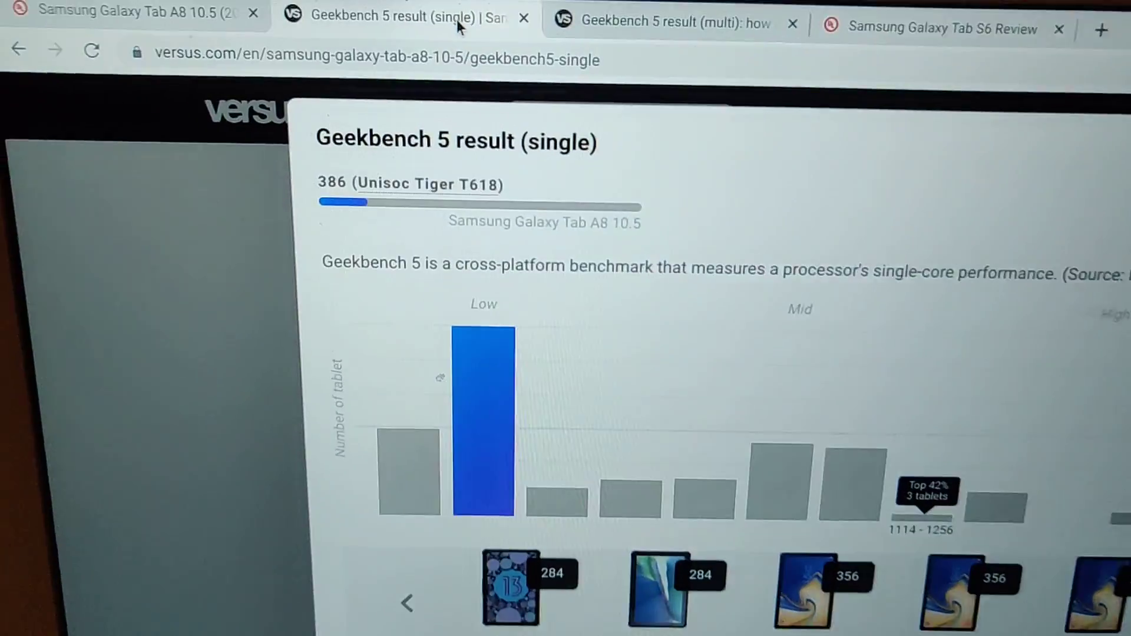
Open versus.com's 3DMark for Android page showing Wild Life Extreme 185 and Sling Shot Extreme 1448.
scroll("down", 3)
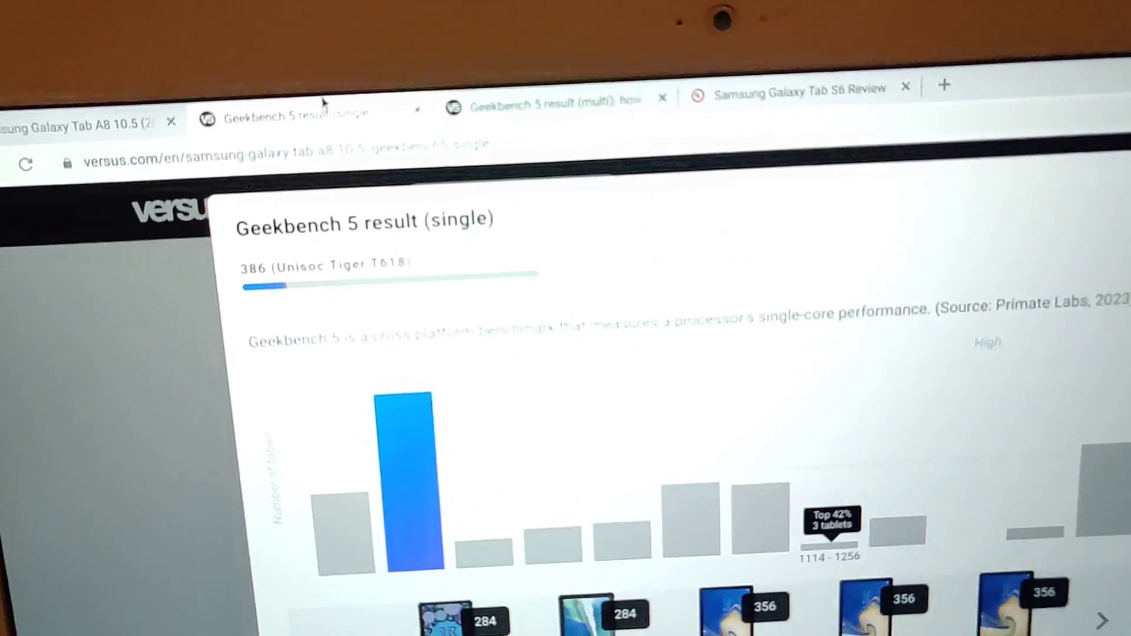
left_click(538, 119)
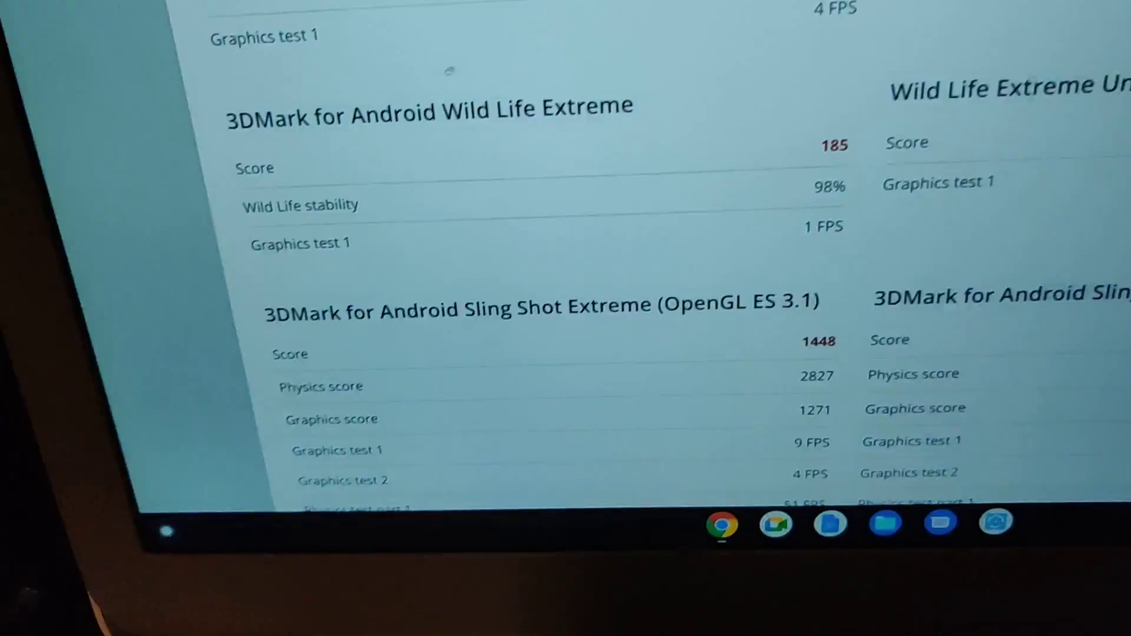
scroll("down", 3)
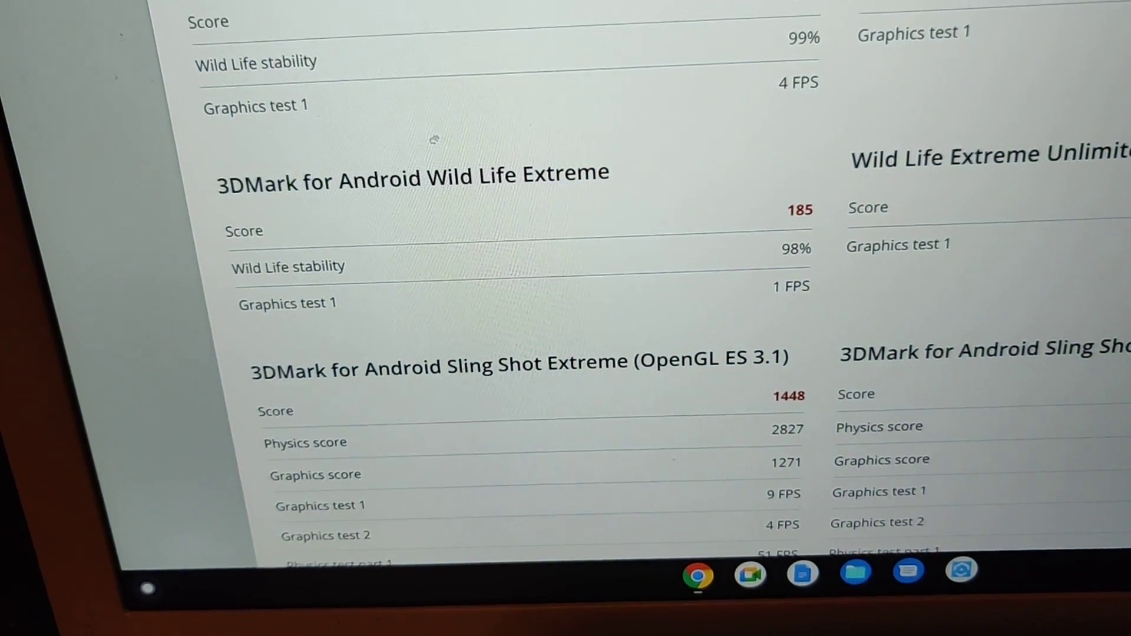